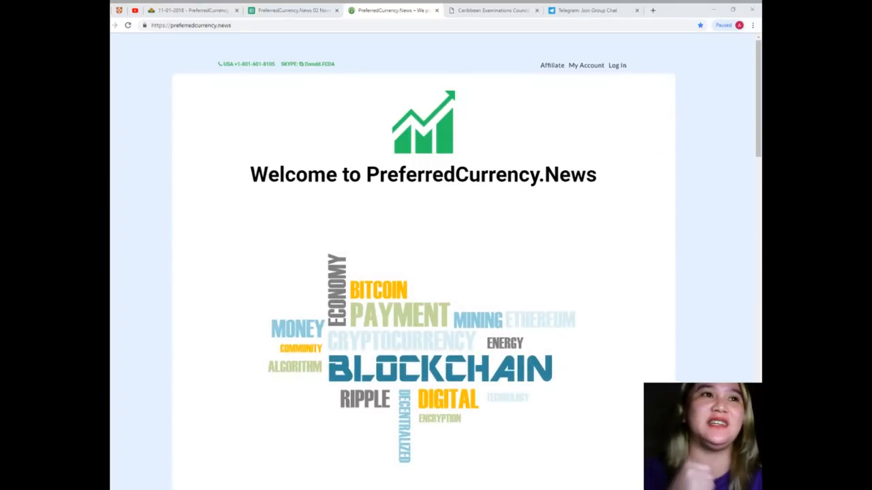
Switch to the PCN article on the Caribbean Examinations Council's blockchain certificates
left_click(490, 9)
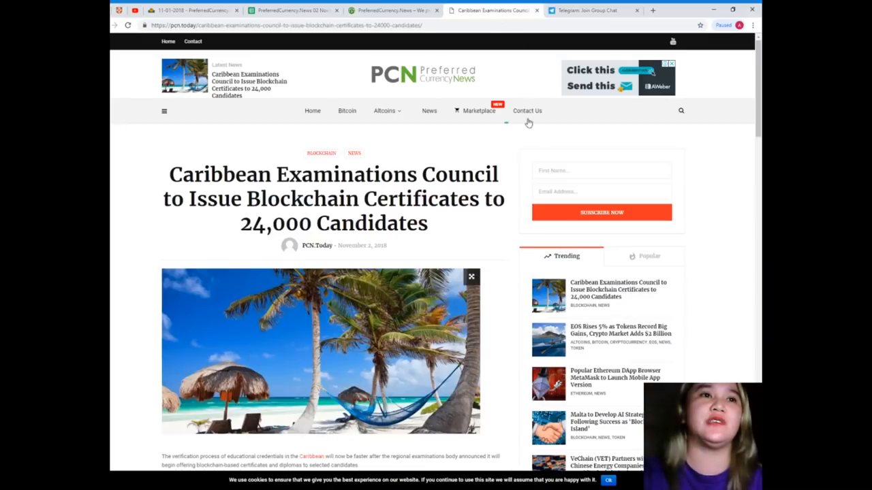
mouse_move(534, 143)
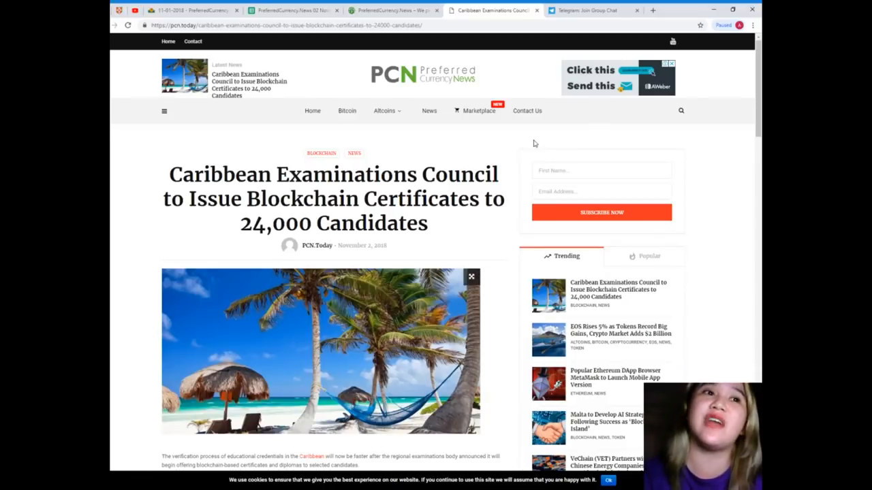
Scroll through the opening paragraphs down to the Member Countries and Territories section
scroll("down", 3)
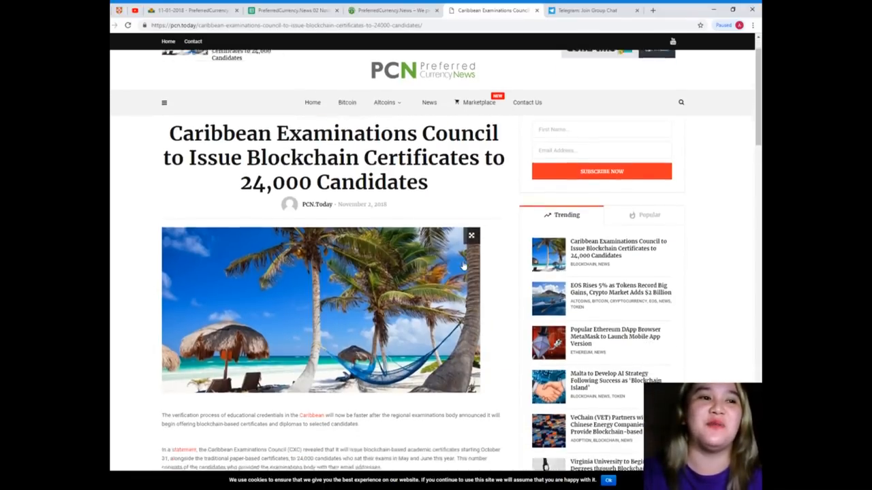
scroll("down", 3)
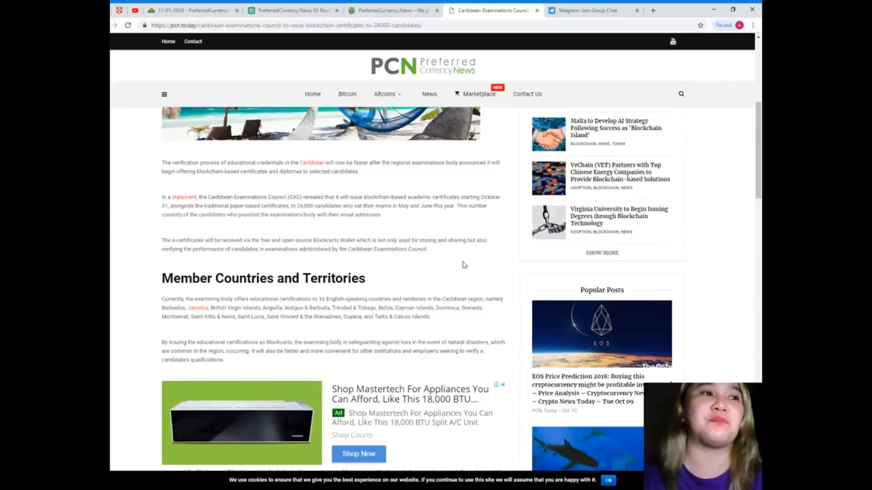
Scroll past the advertisement to the Commonwealth of the Bahamas section and Continue Reading link
scroll("down", 3)
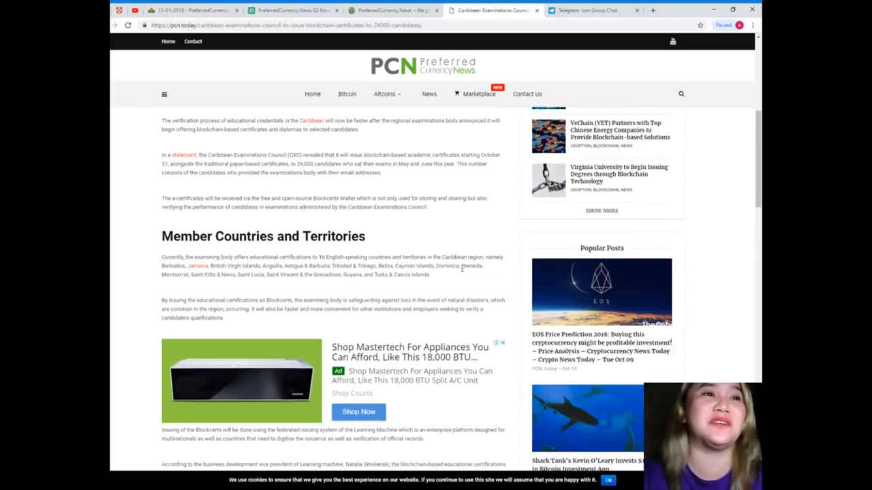
scroll("down", 3)
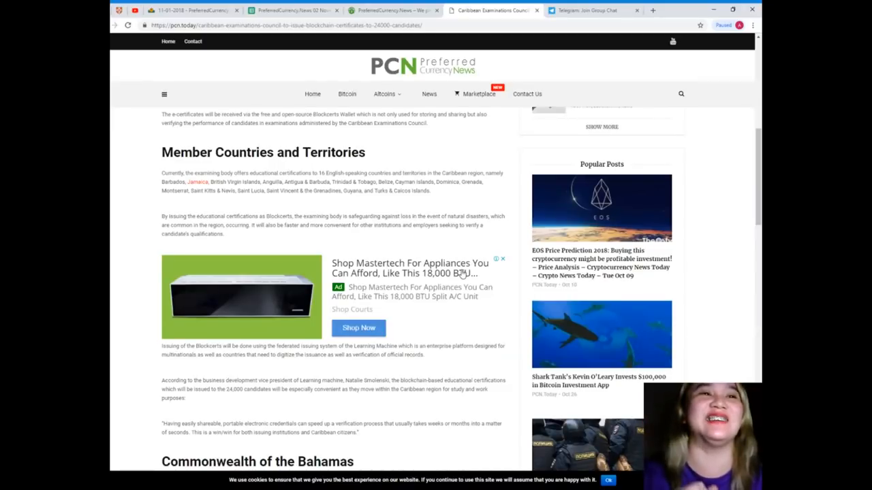
mouse_move(344, 364)
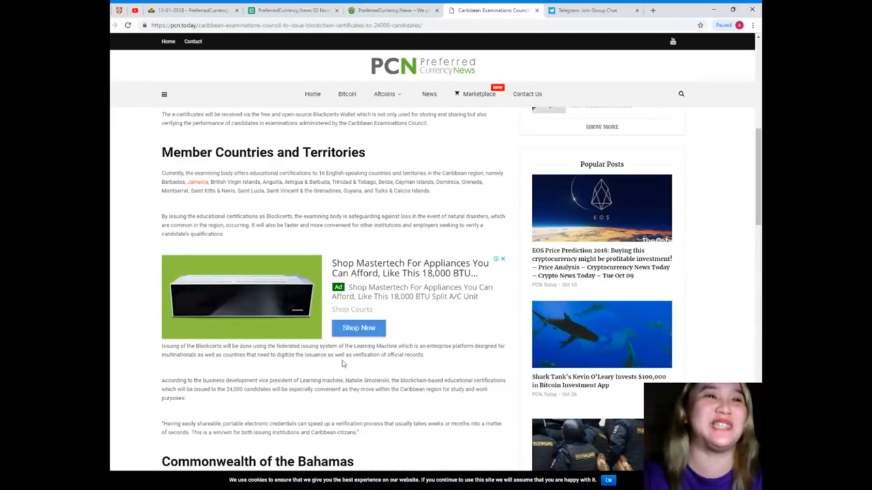
scroll("down", 3)
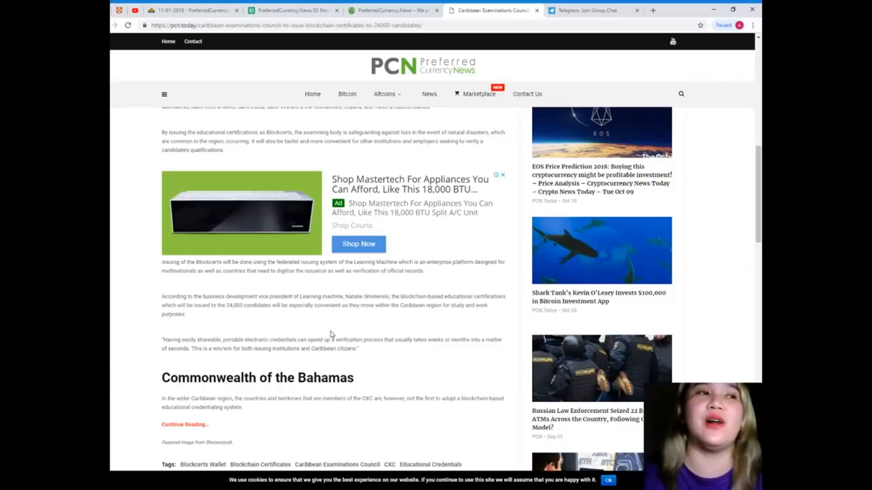
Scroll to the article's end with its tags, previous-article link and Leave a Comment form
scroll("down", 3)
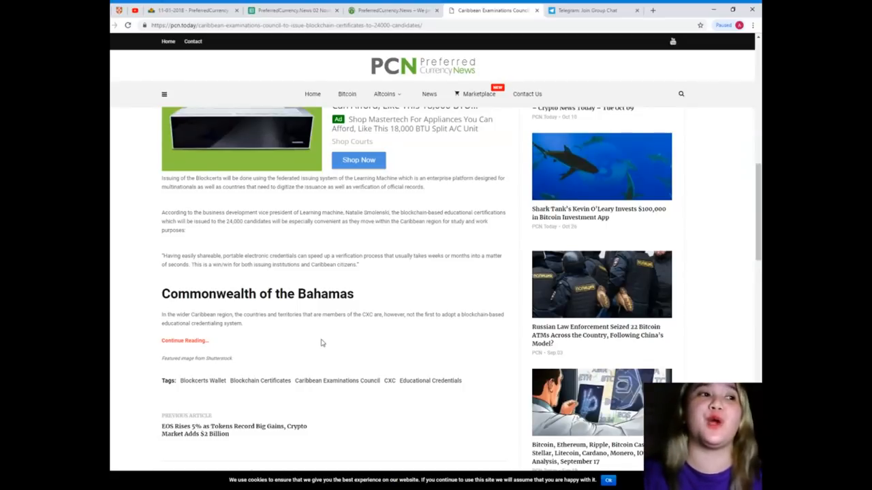
scroll("down", 3)
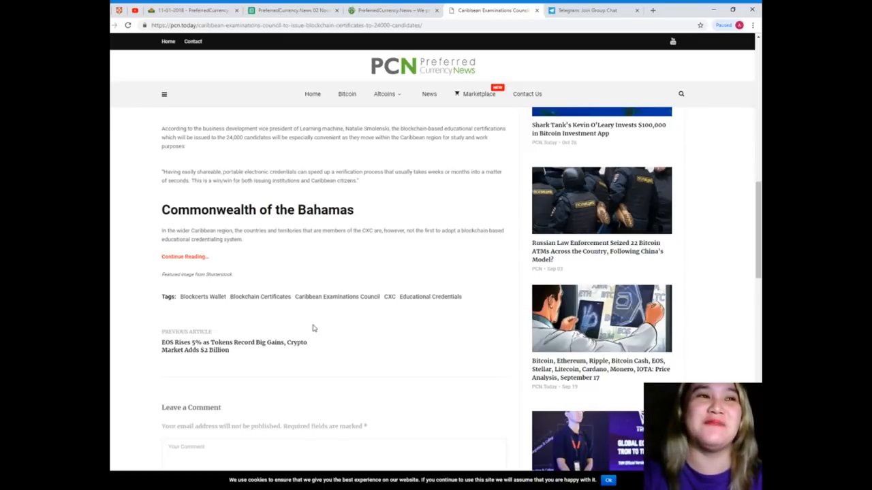
Scroll back up to the headline on blockchain certificates for 24,000 candidates
scroll("down", 3)
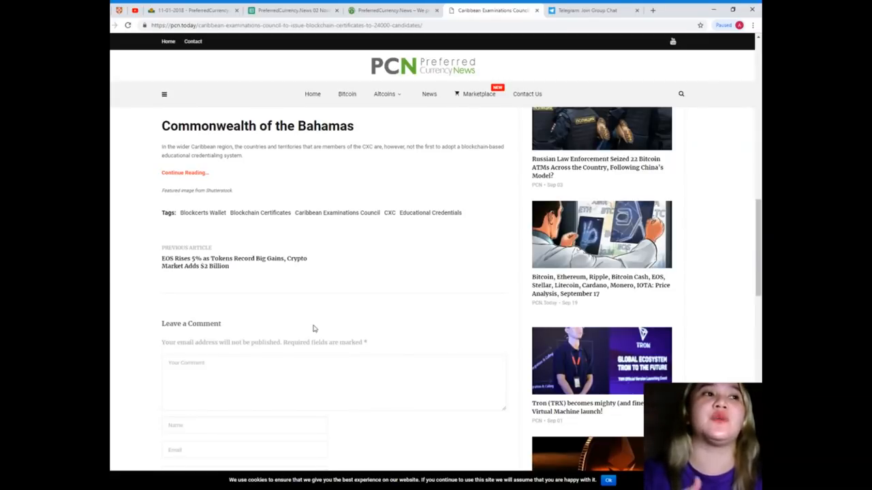
scroll("up", 3)
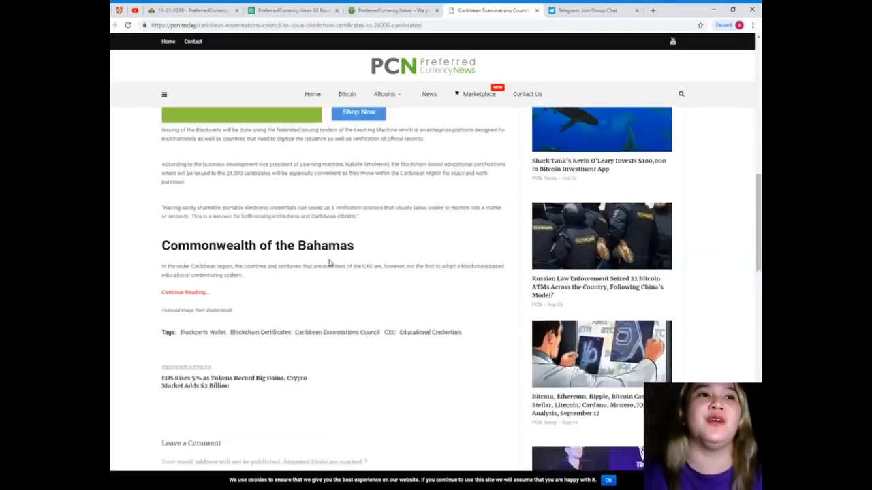
scroll("up", 3)
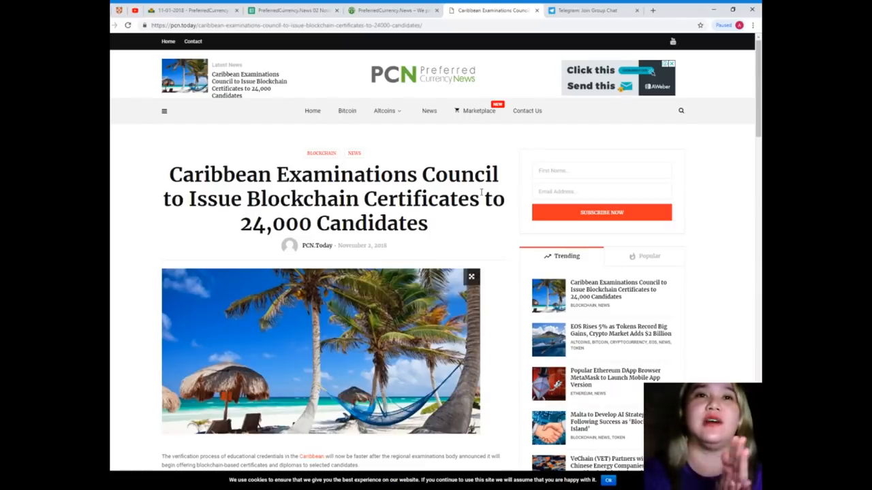
Return to PreferredCurrency.News and scroll to its Subscribe Now options and What we do video
left_click(392, 11)
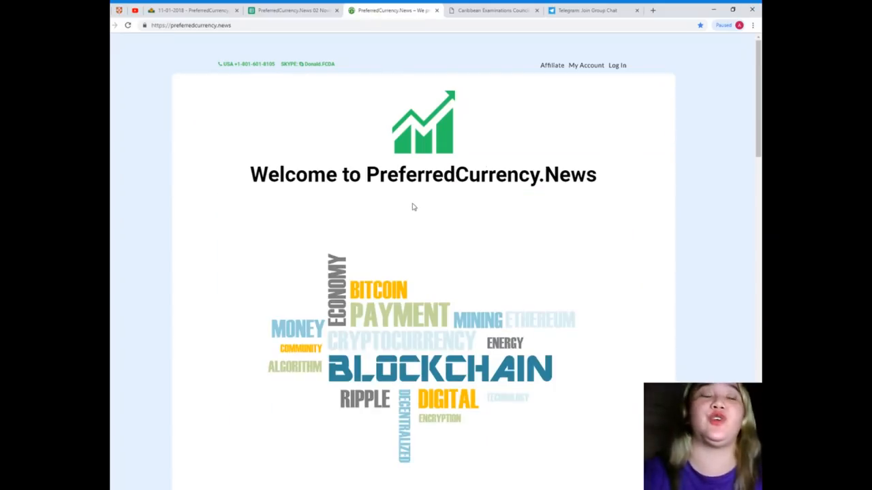
scroll("down", 3)
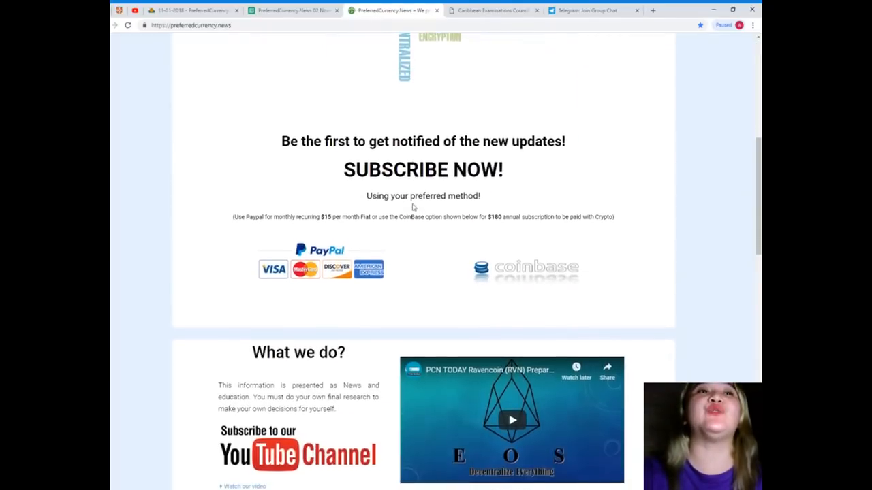
scroll("down", 3)
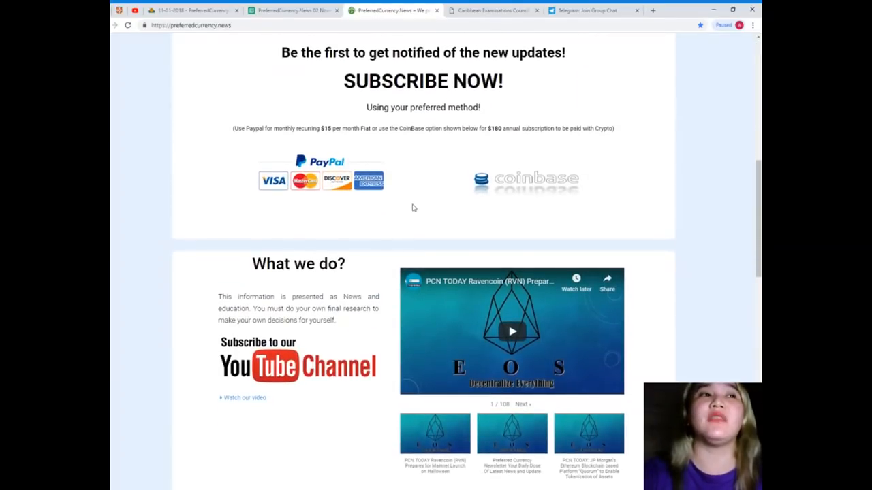
scroll("down", 3)
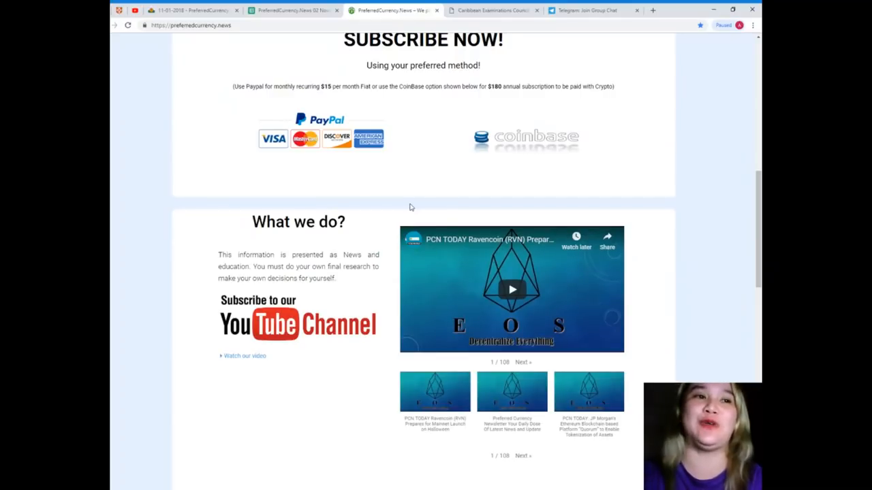
Scroll down through the Contact Us details and Testimonials sections
scroll("down", 3)
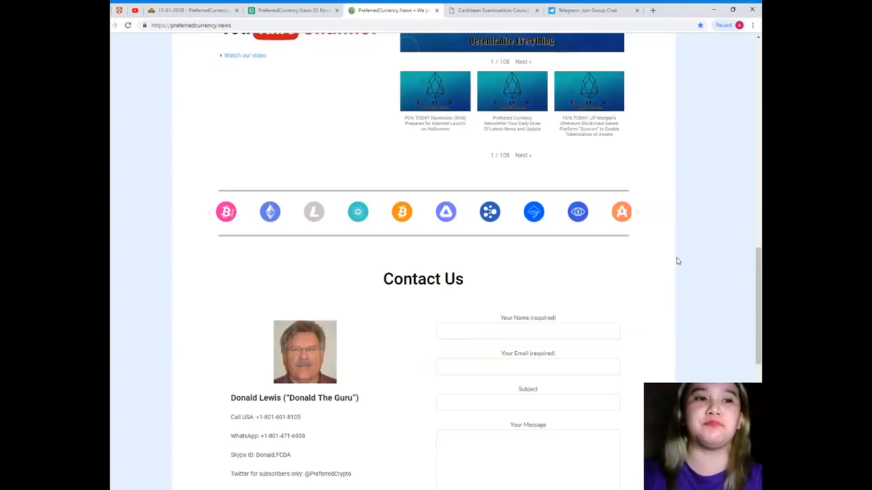
scroll("down", 3)
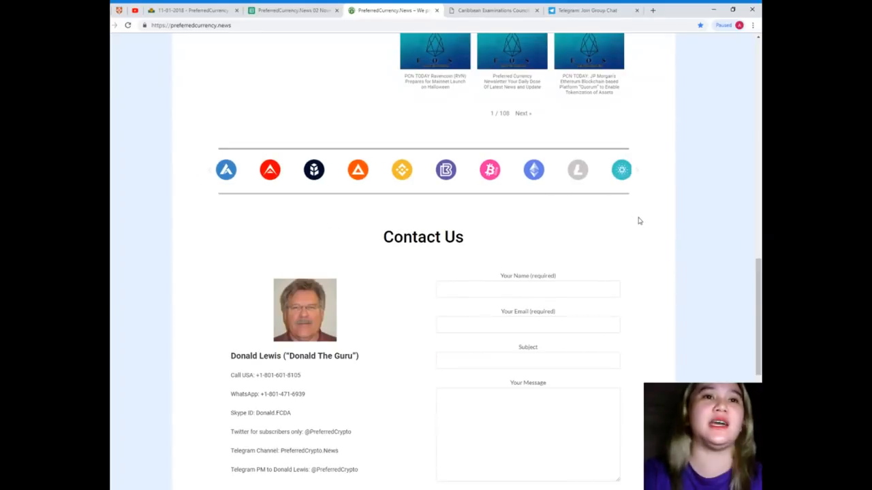
scroll("down", 3)
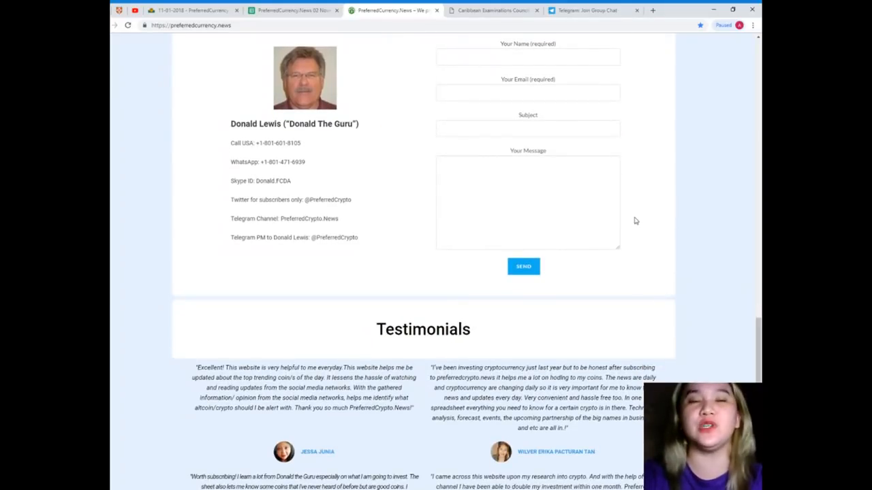
scroll("up", 3)
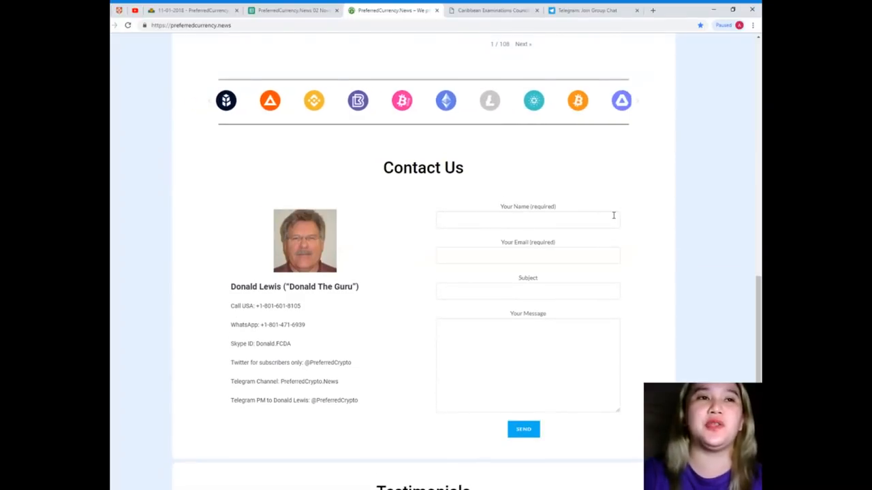
scroll("down", 3)
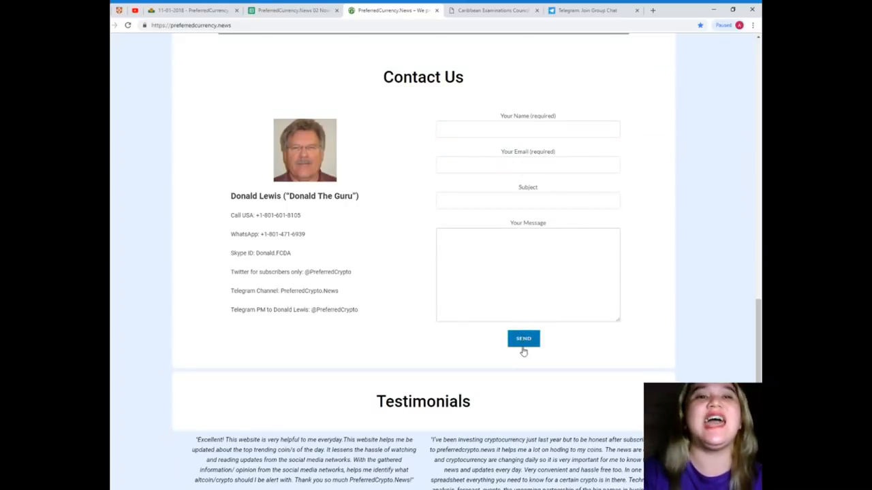
mouse_move(365, 247)
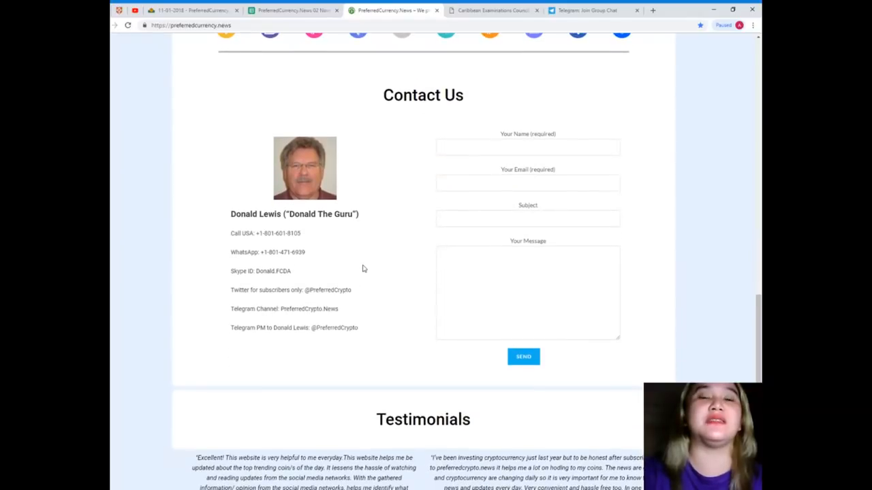
scroll("down", 3)
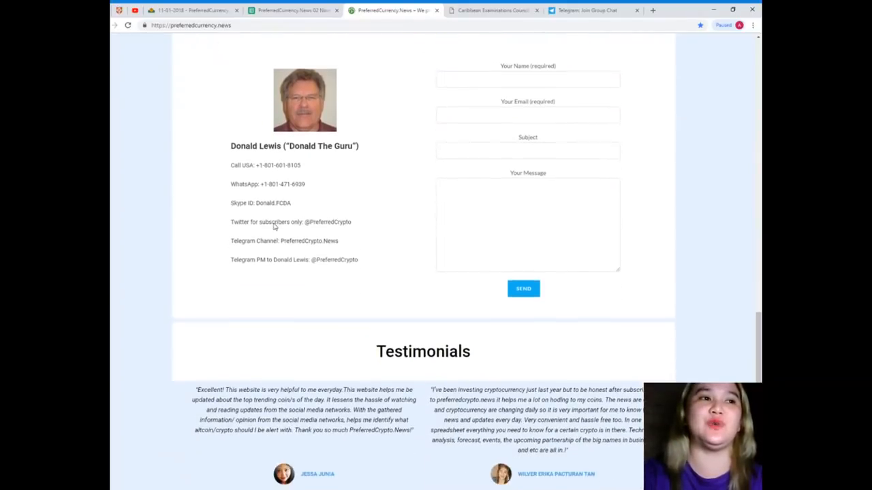
scroll("down", 3)
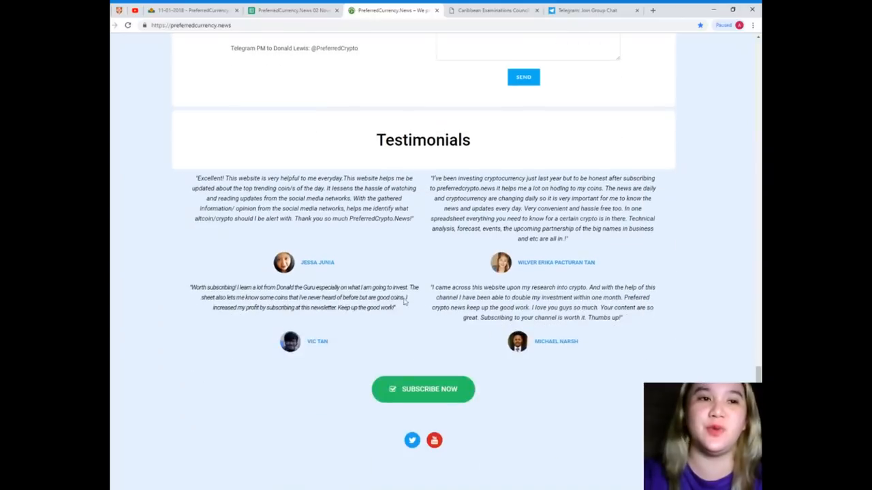
mouse_move(507, 433)
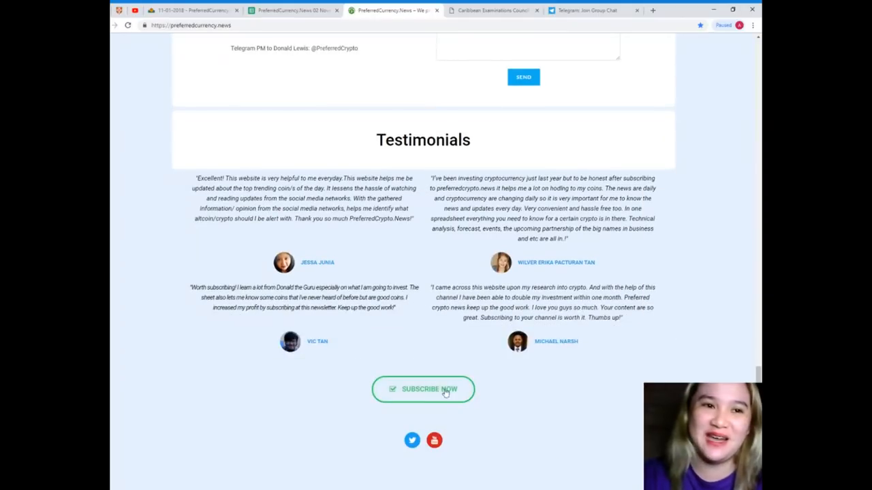
Scroll back up to the site's welcome banner
scroll("up", 3)
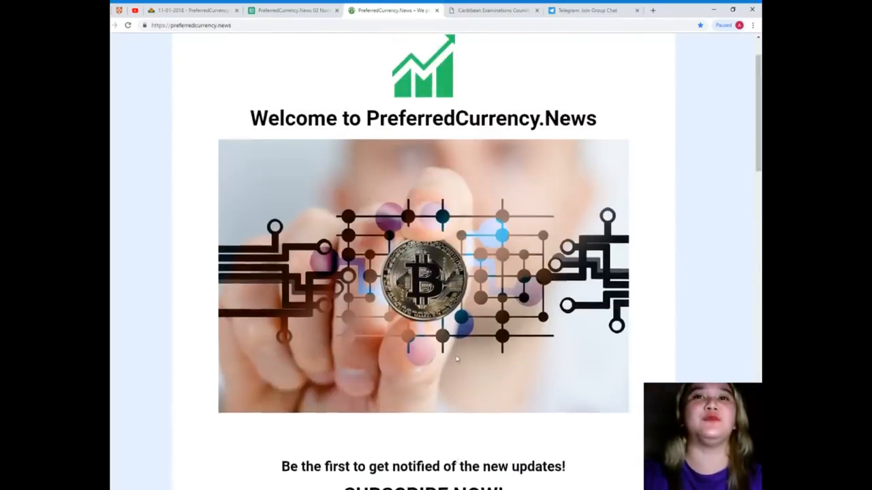
scroll("up", 3)
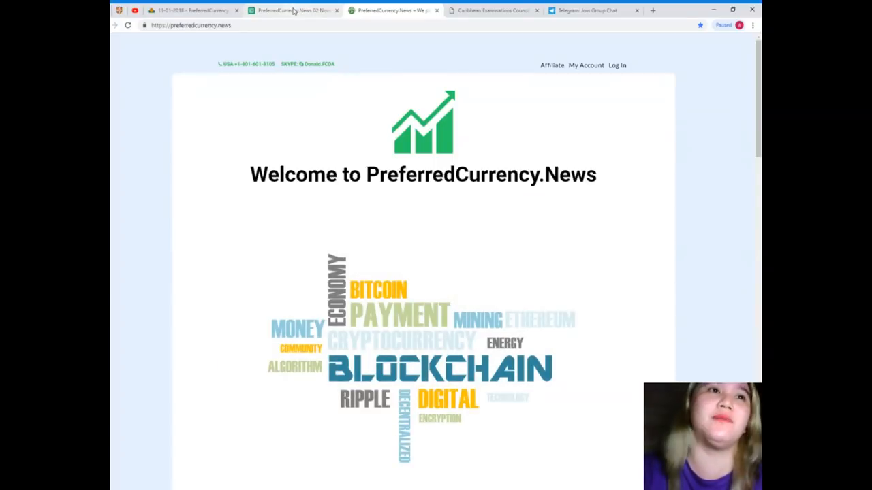
Switch to the archived 02 November 2018 newsletter and read down through its EOS alerts
left_click(191, 10)
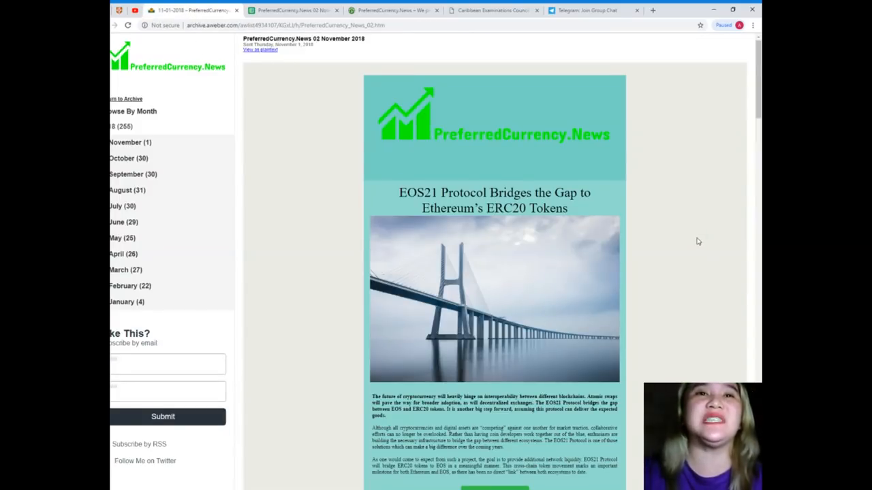
scroll("down", 3)
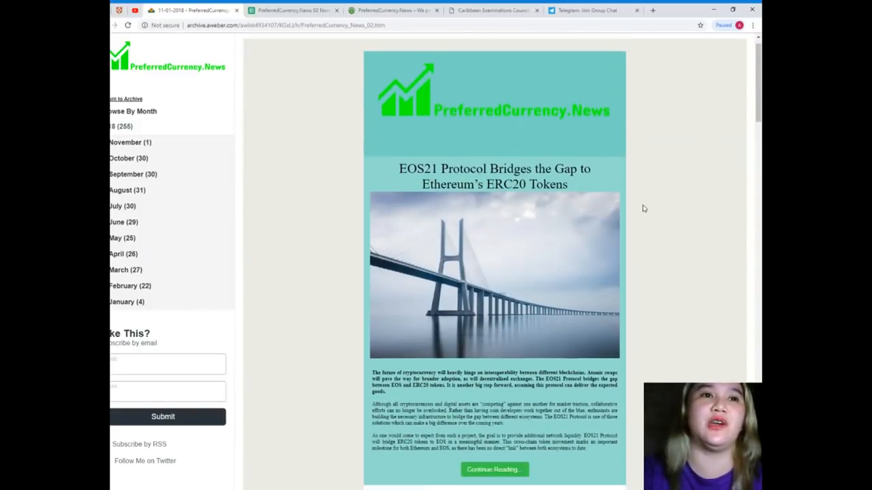
scroll("down", 3)
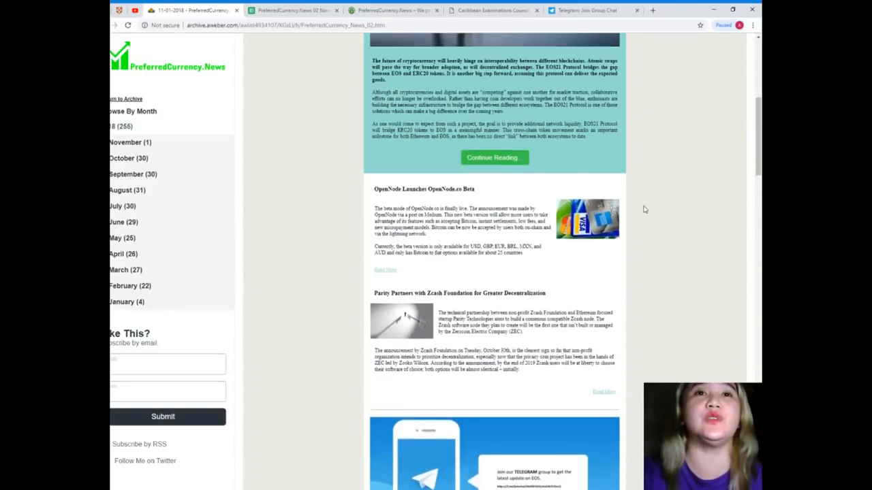
scroll("down", 3)
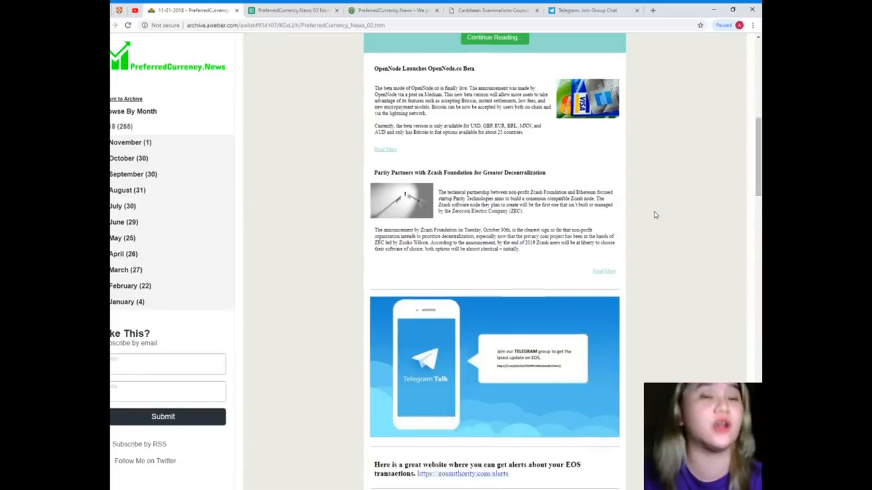
scroll("down", 3)
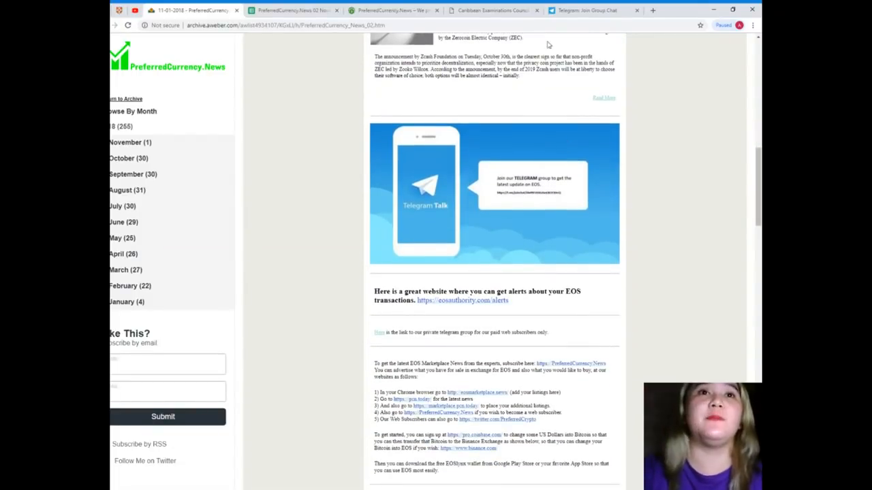
Continue down the newsletter to the Donald's Research List section
left_click(589, 11)
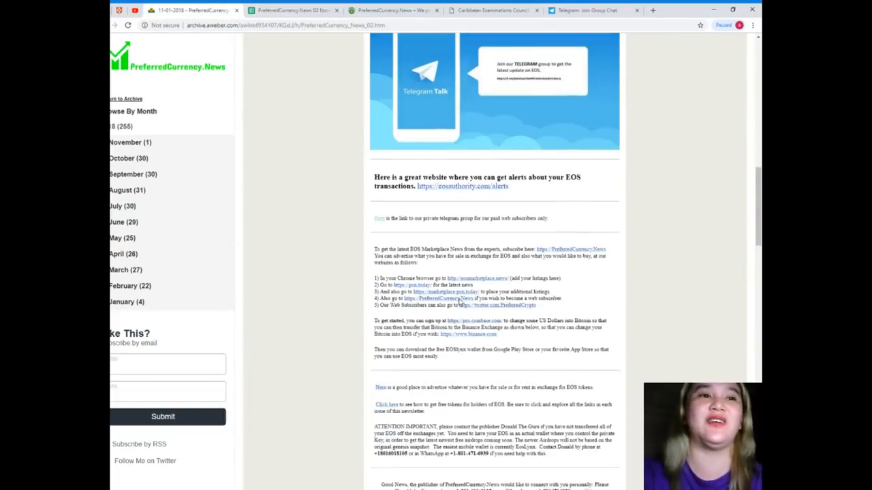
scroll("down", 3)
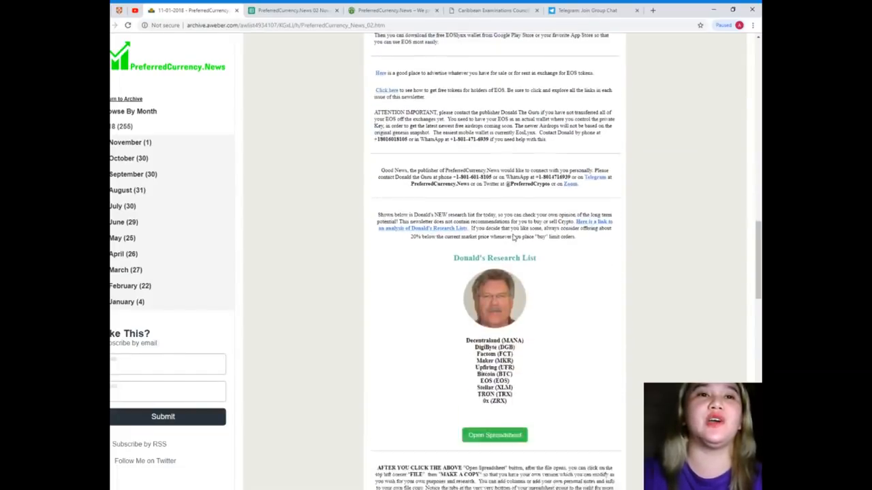
scroll("down", 3)
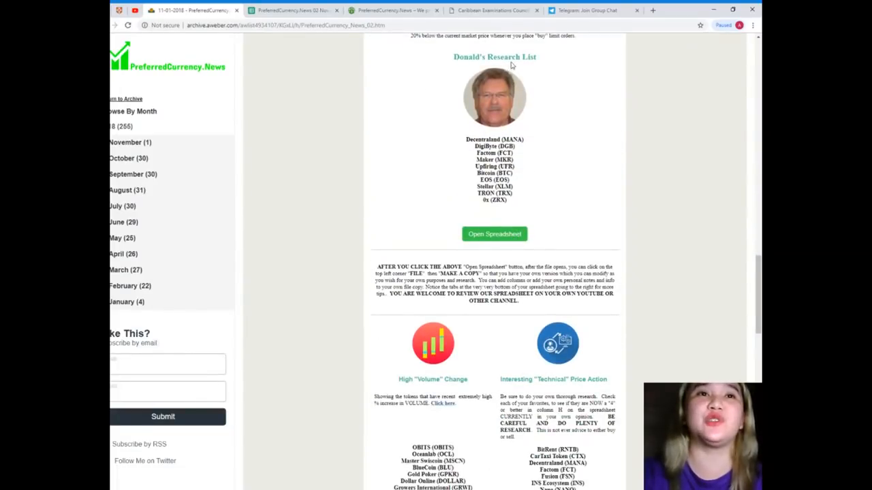
mouse_move(474, 203)
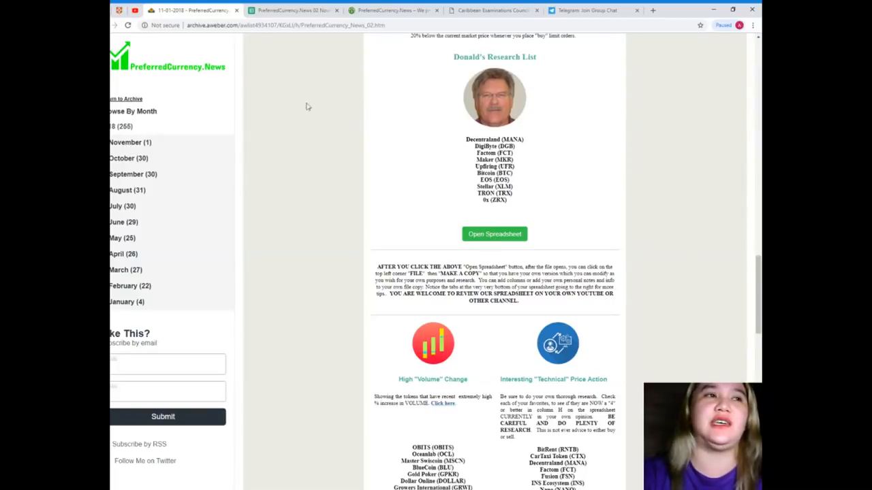
Switch to the 02 November 2018 research spreadsheet and scroll its coin rows from Bitcoin and 0x through Aeron
left_click(494, 234)
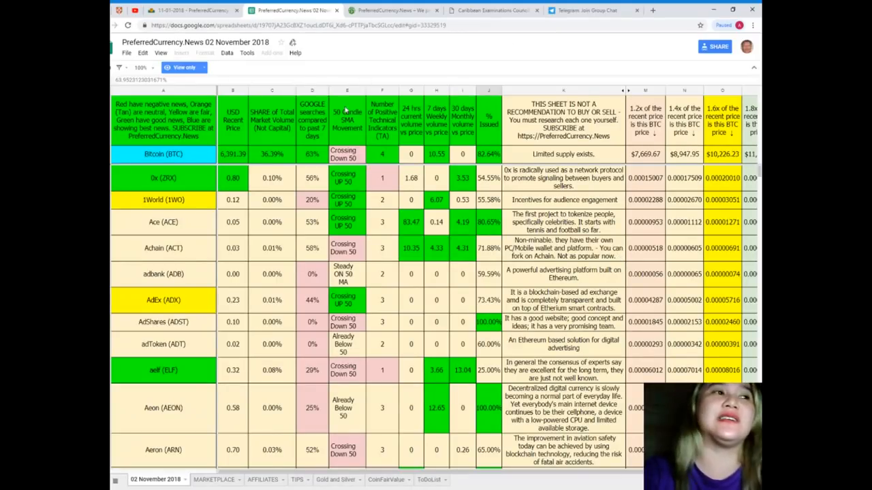
scroll("down", 3)
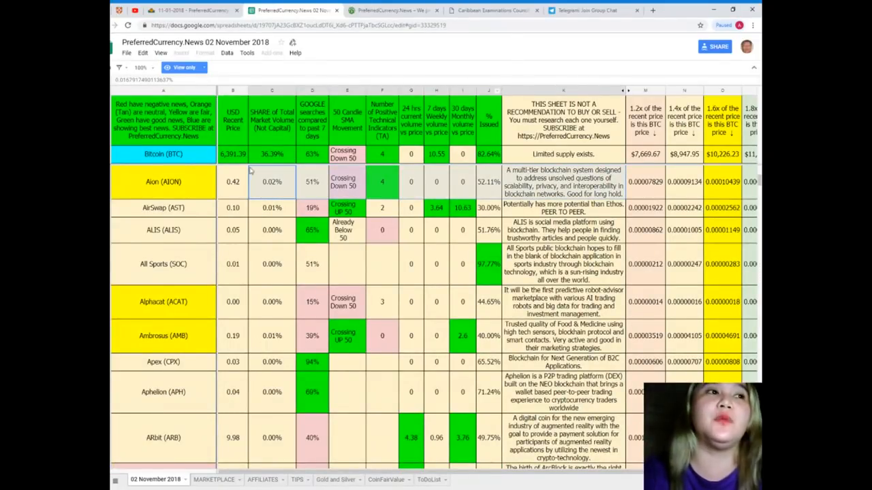
scroll("down", 3)
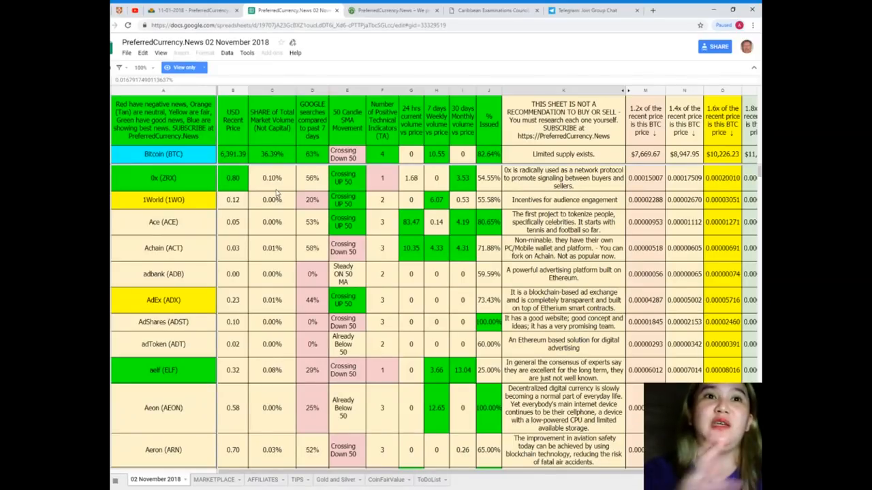
scroll("down", 3)
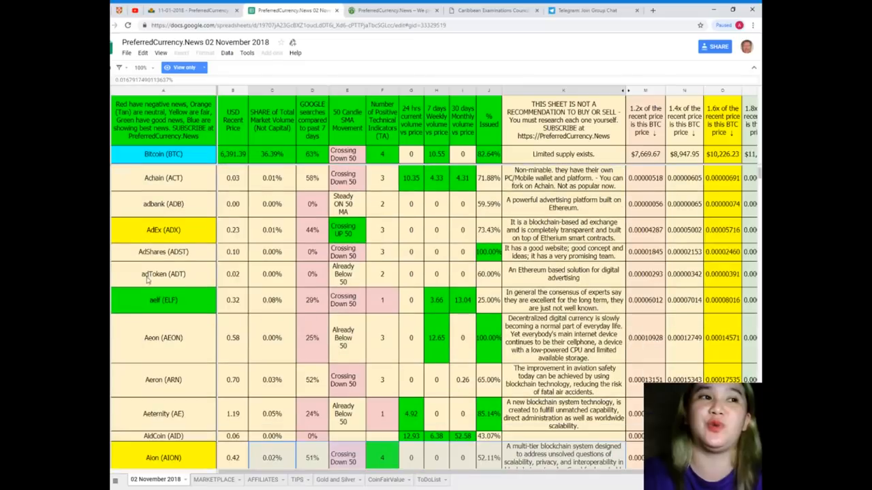
scroll("down", 3)
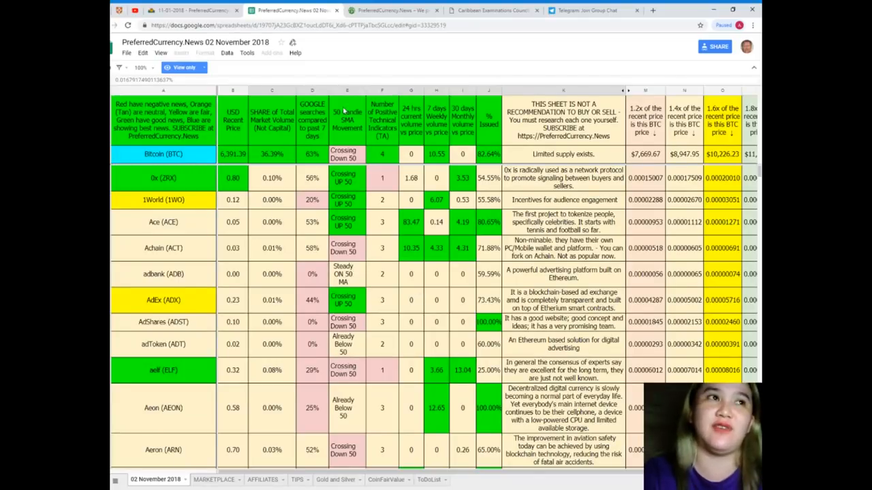
Return to the Welcome to PreferredCurrency.News page
left_click(394, 10)
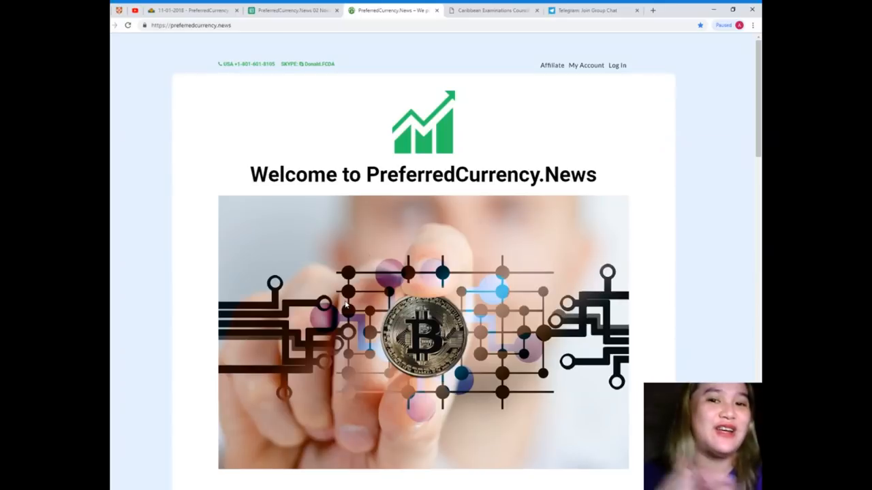
mouse_move(276, 267)
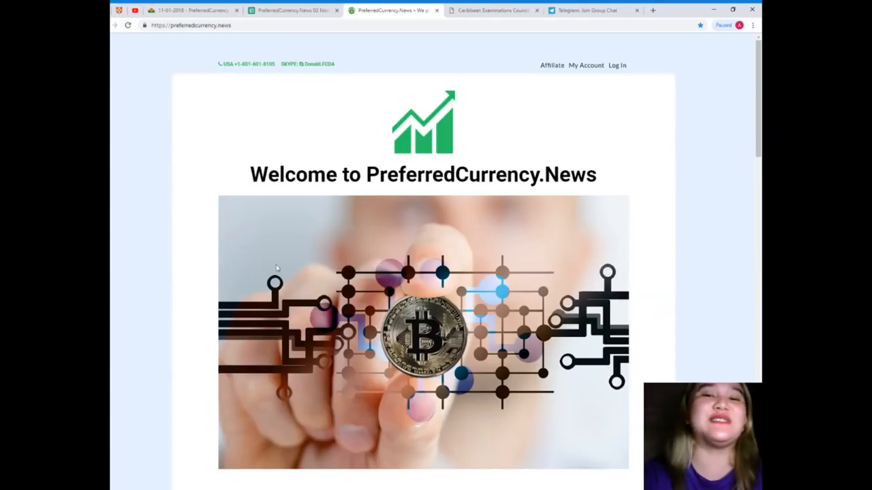